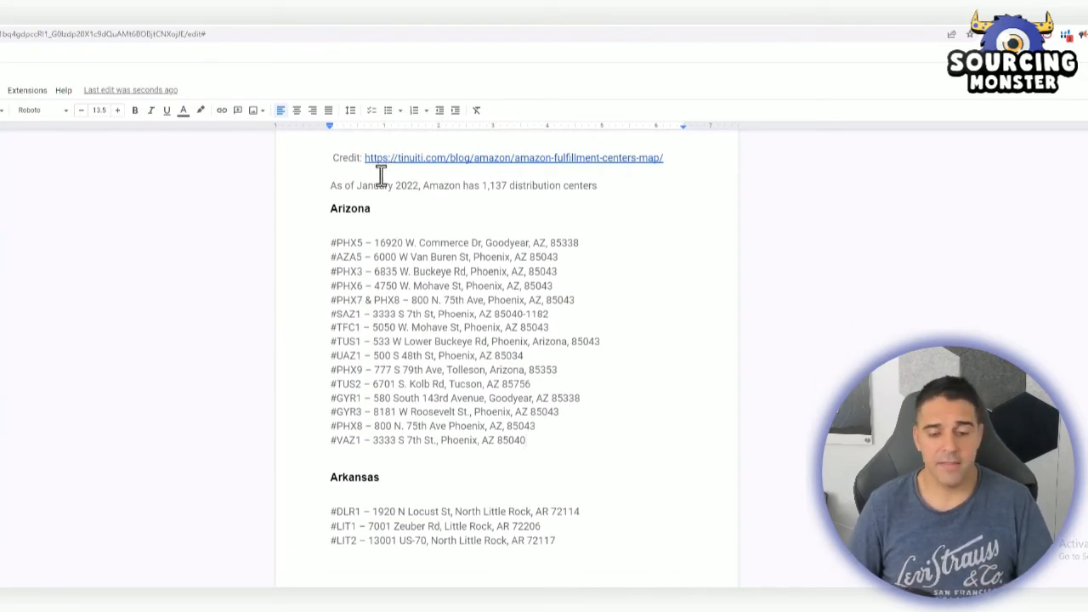
pyautogui.click(514, 157)
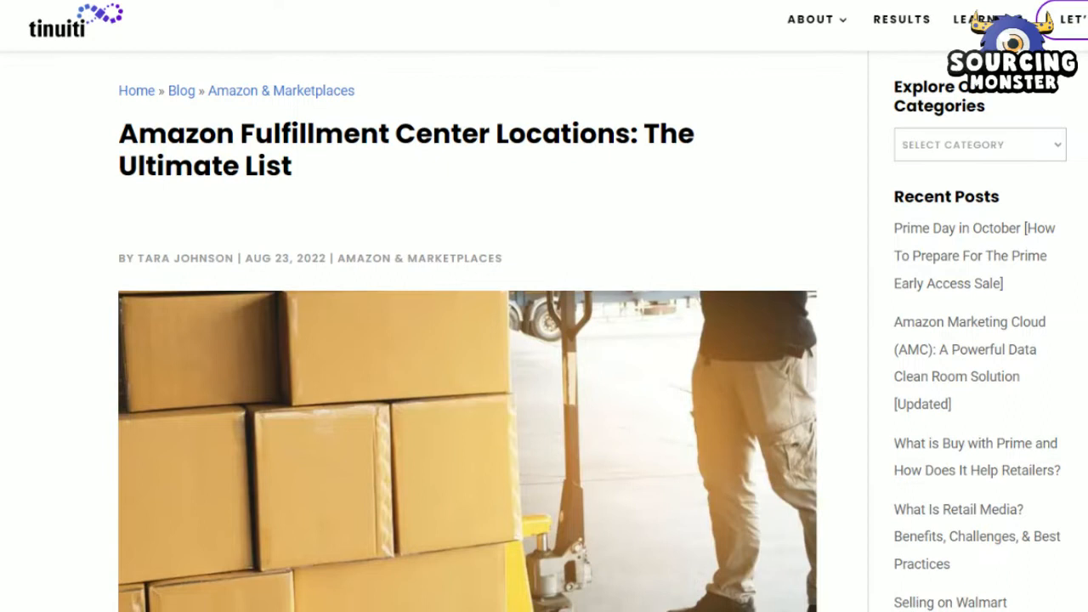
pyautogui.scroll(-3)
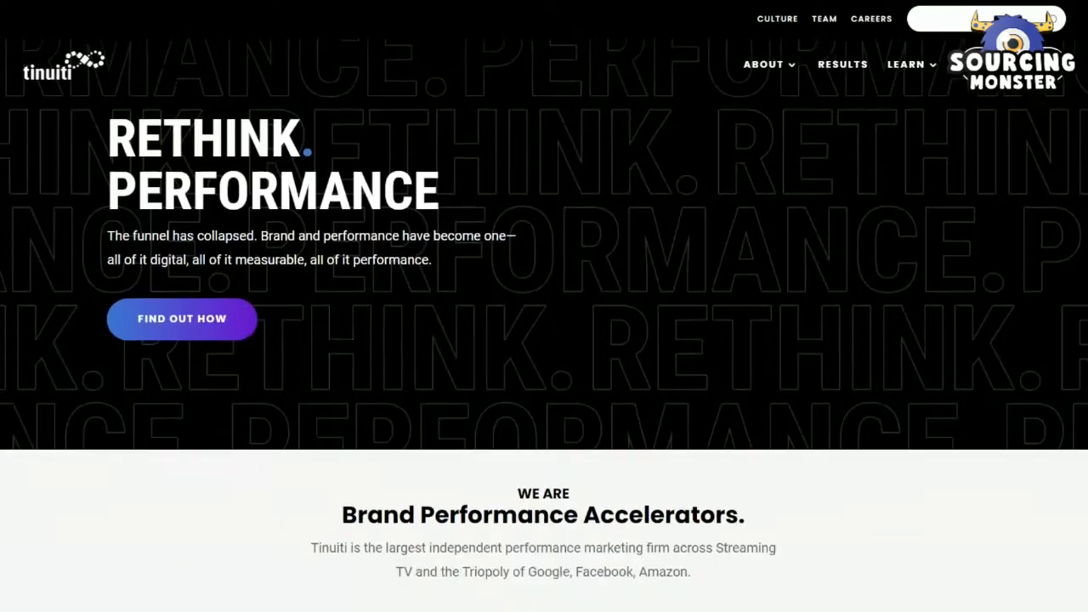
pyautogui.scroll(-3)
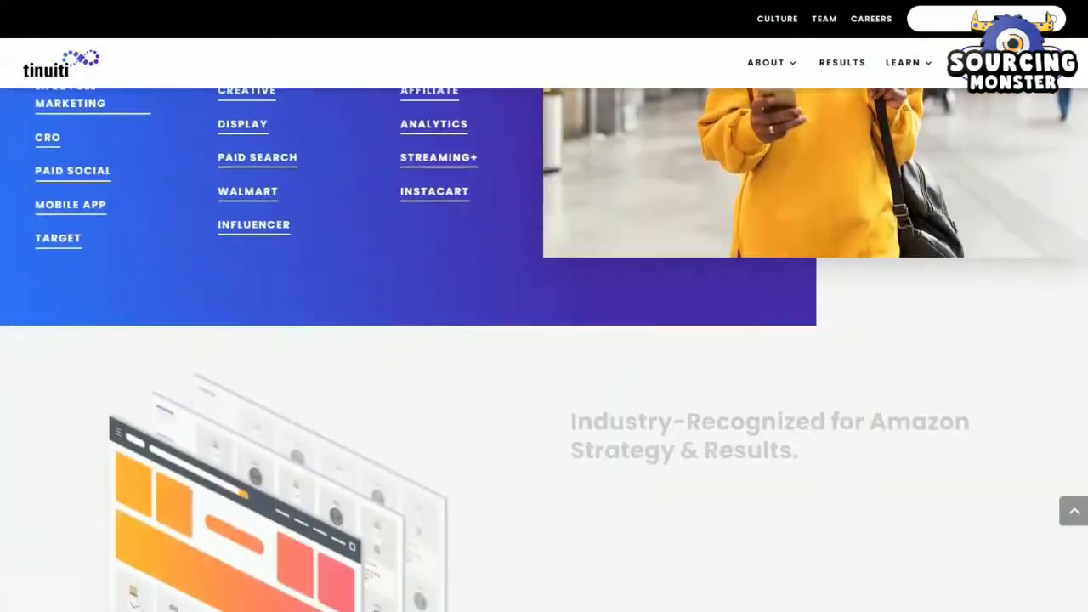
pyautogui.scroll(-3)
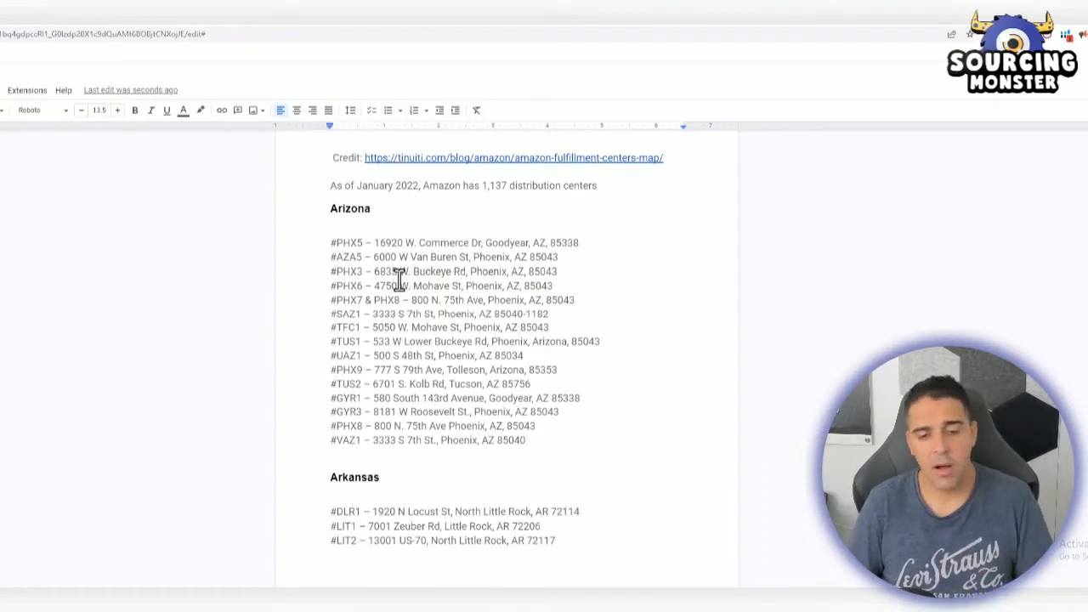
pyautogui.scroll(-3)
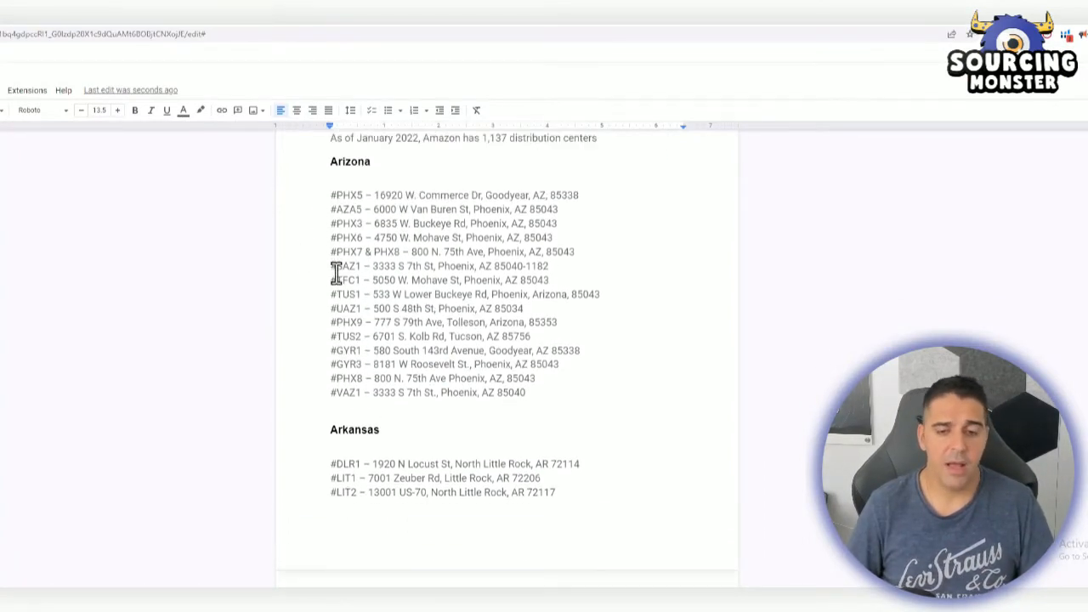
pyautogui.scroll(3)
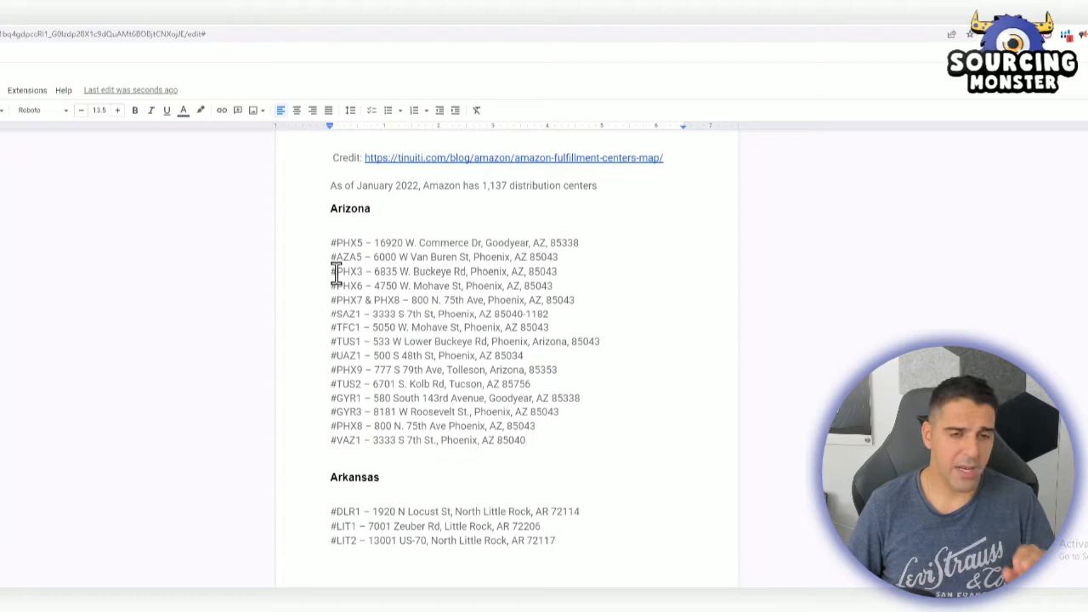
pyautogui.moveTo(528, 391)
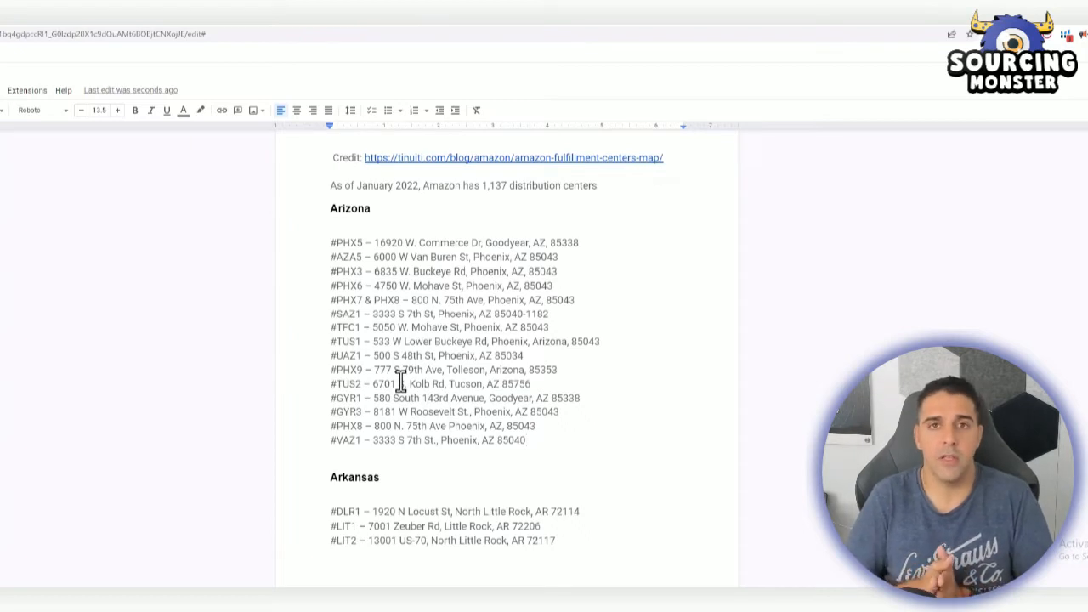
pyautogui.moveTo(401, 361)
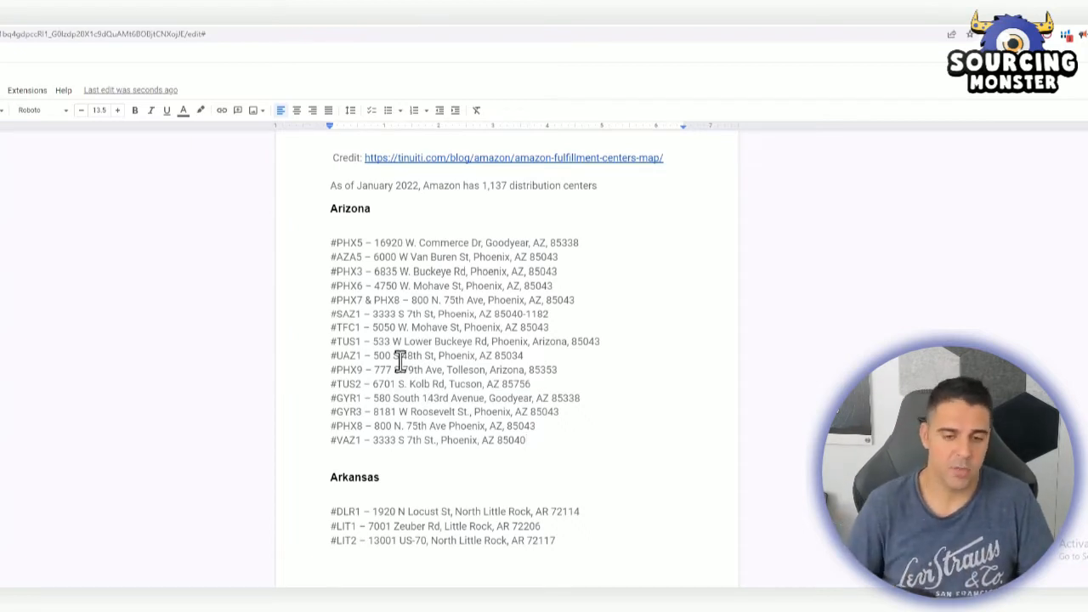
pyautogui.scroll(-3)
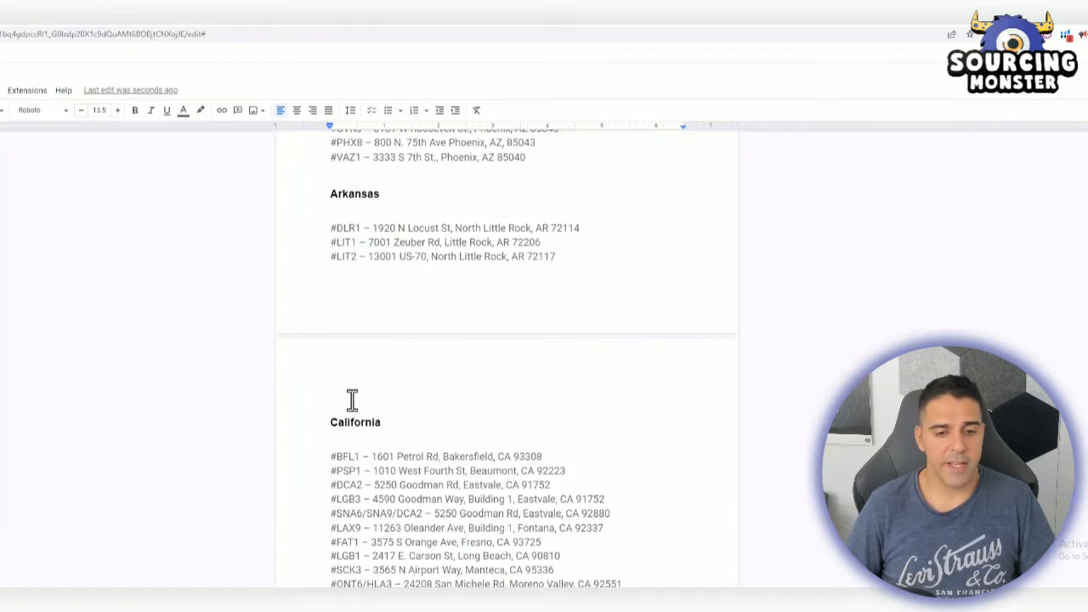
pyautogui.scroll(-3)
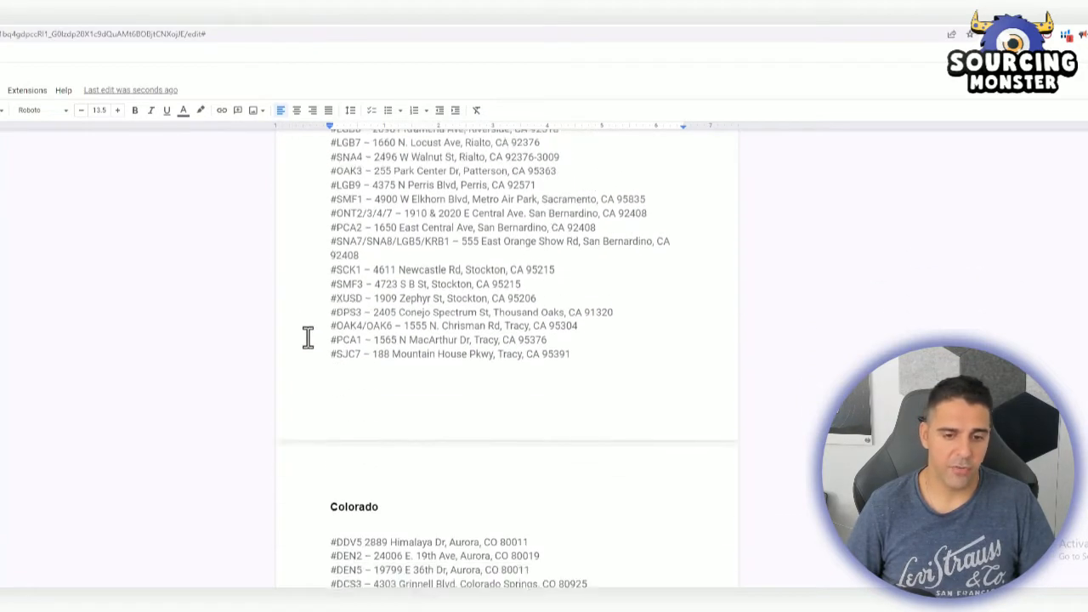
pyautogui.scroll(-3)
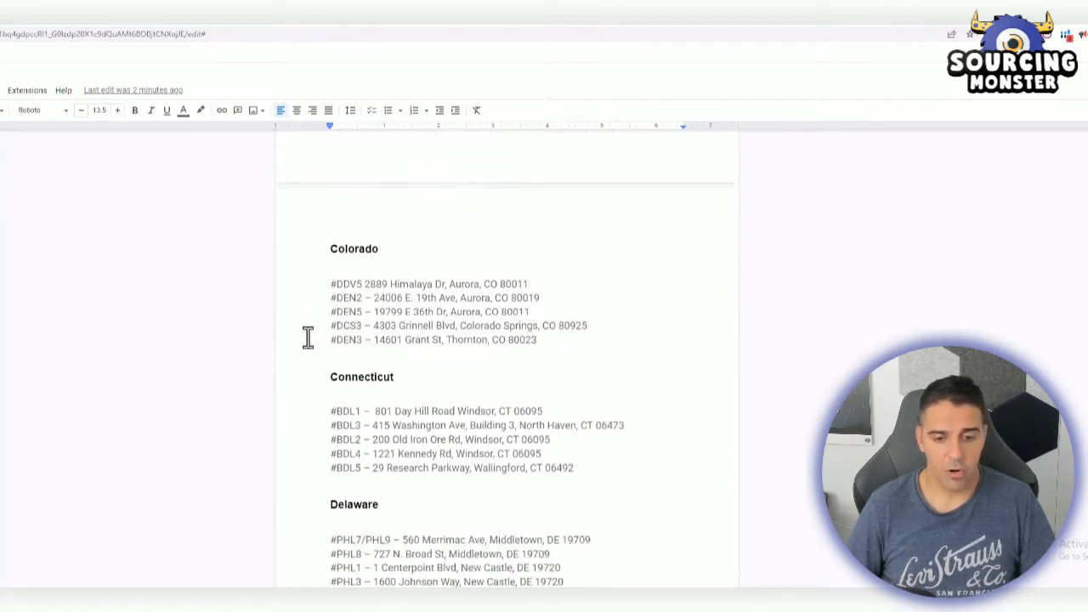
pyautogui.scroll(-3)
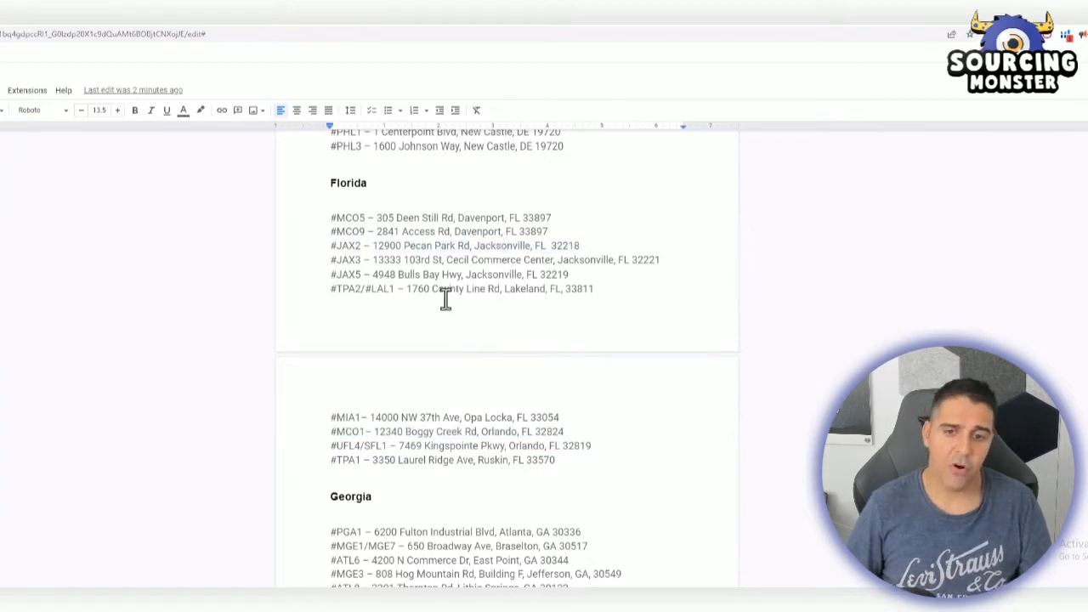
pyautogui.scroll(-3)
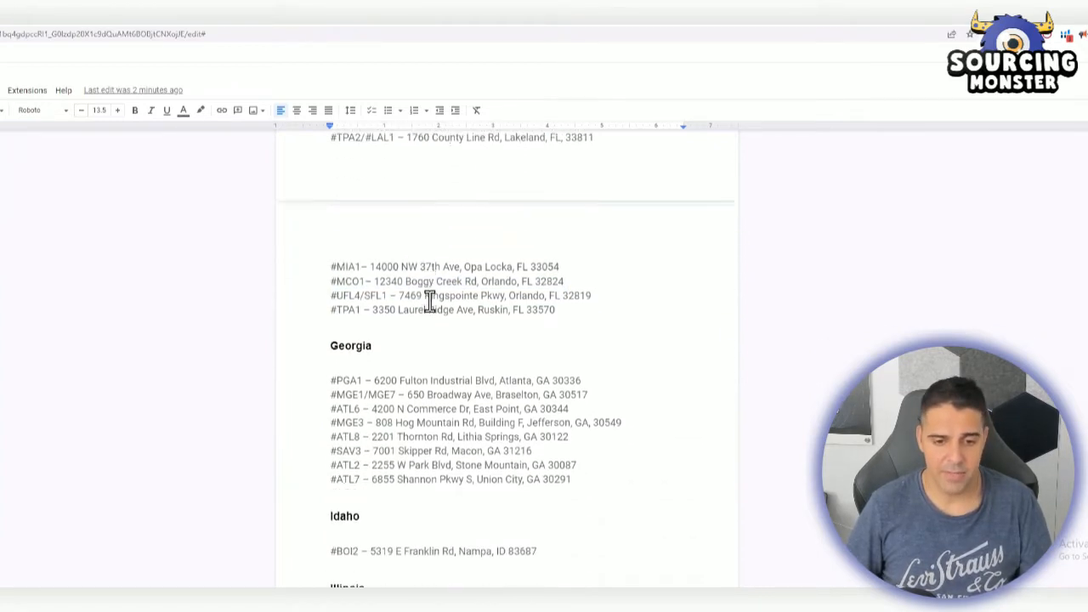
pyautogui.scroll(-3)
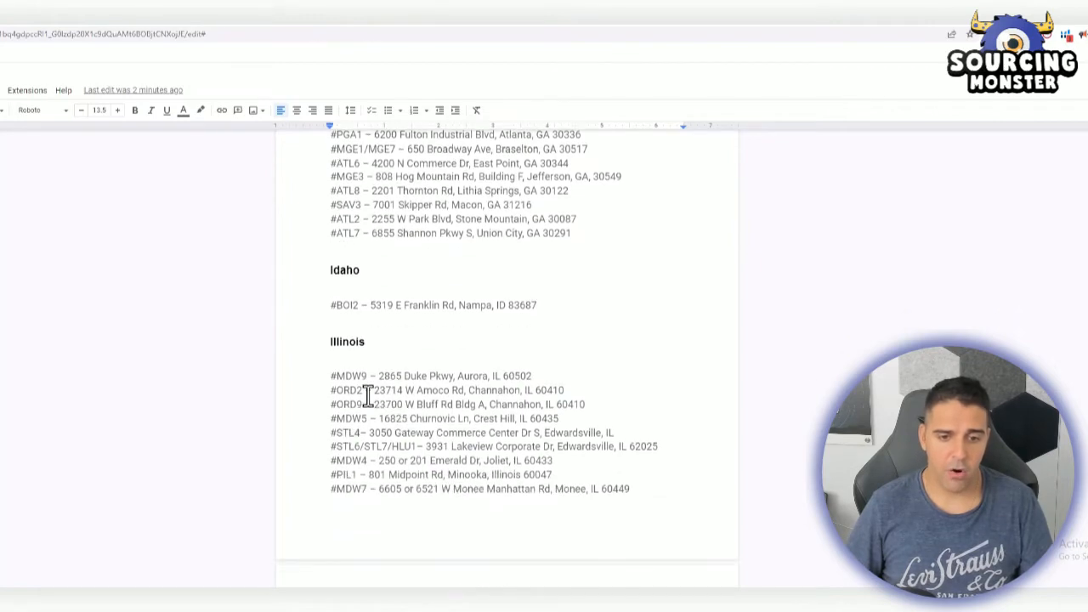
pyautogui.scroll(-3)
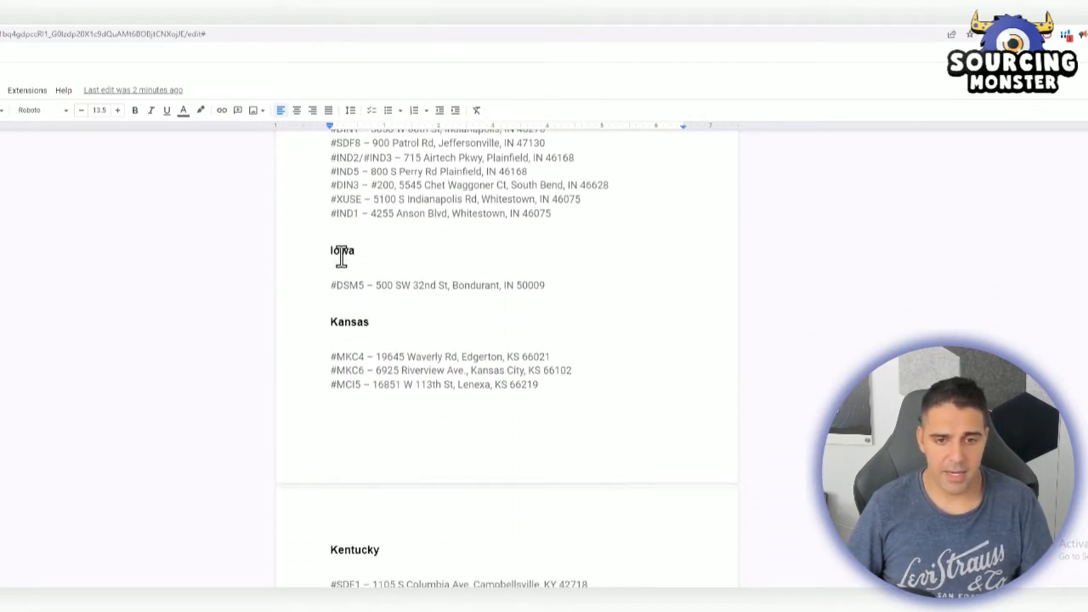
pyautogui.scroll(-3)
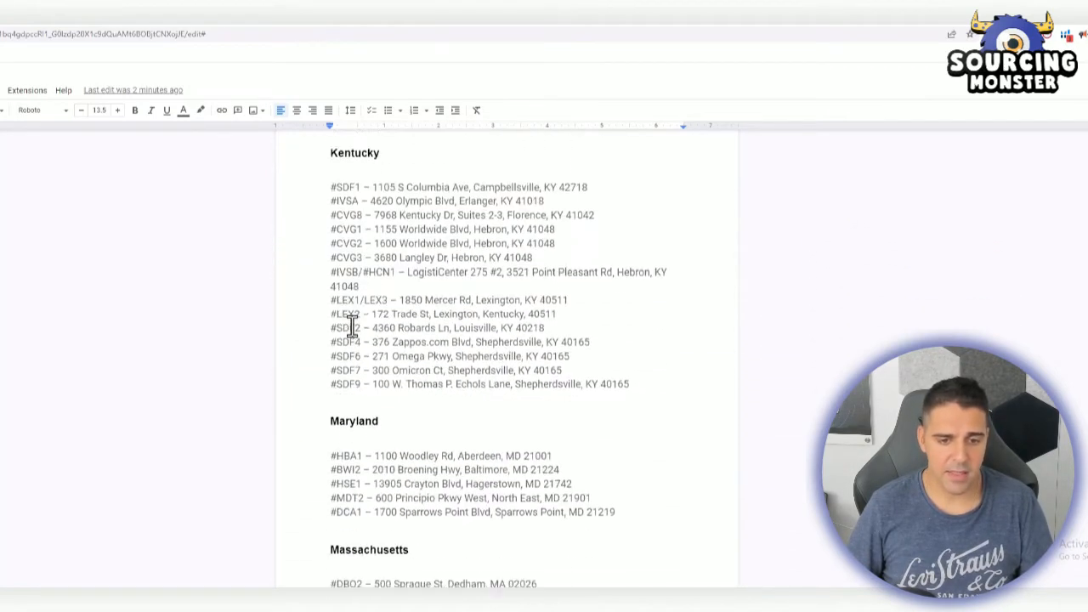
pyautogui.scroll(-3)
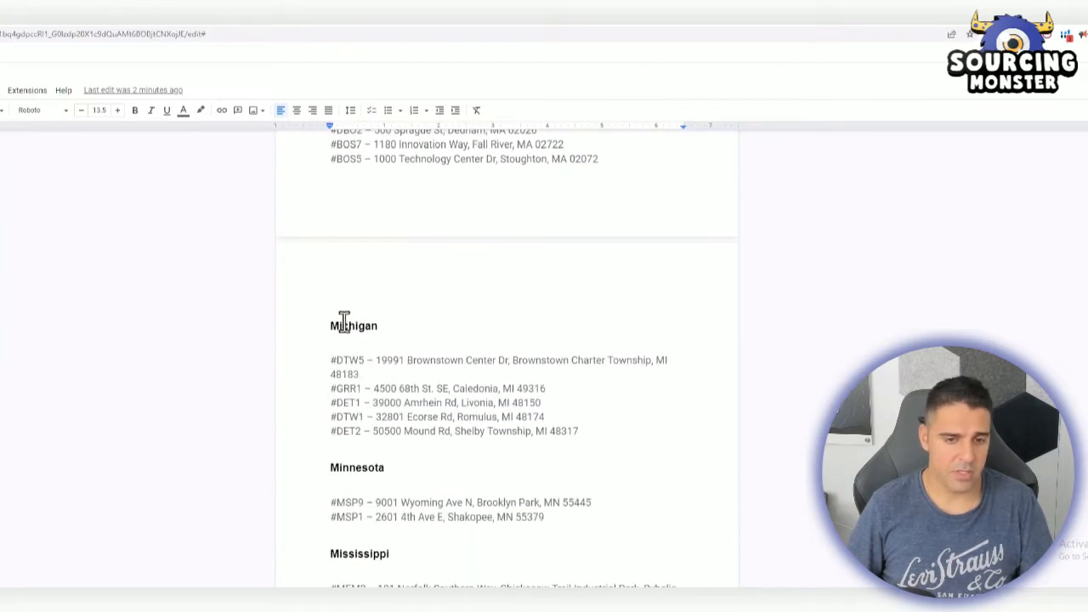
pyautogui.scroll(-3)
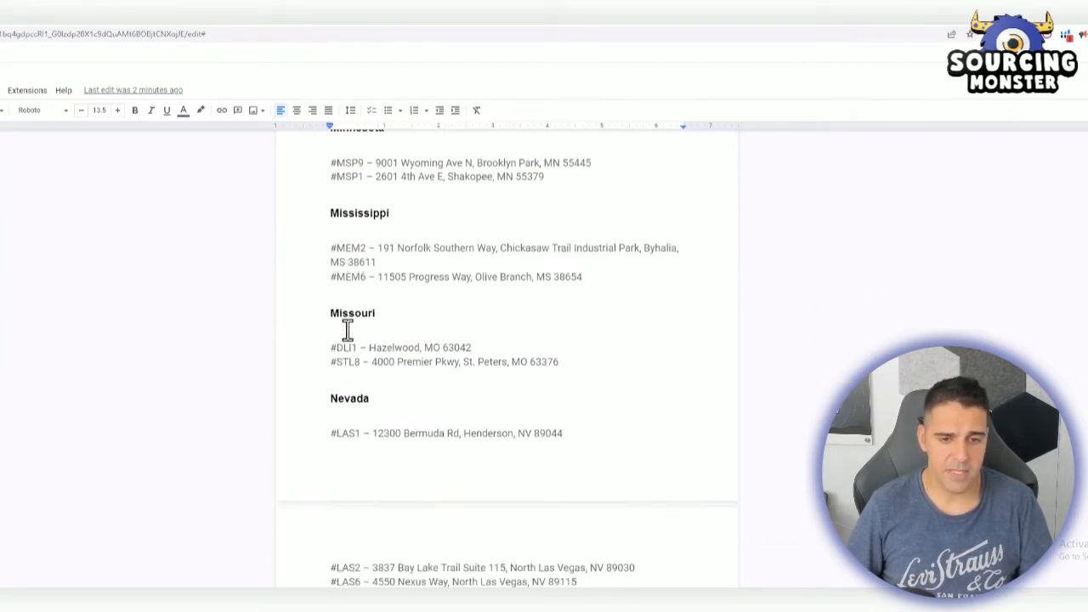
pyautogui.scroll(-3)
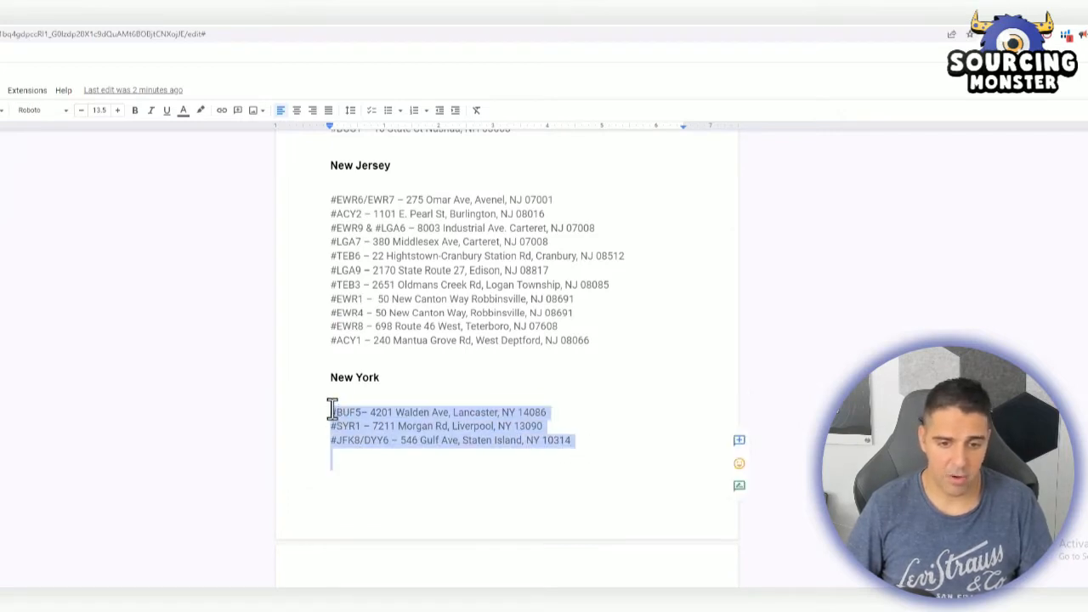
pyautogui.click(306, 306)
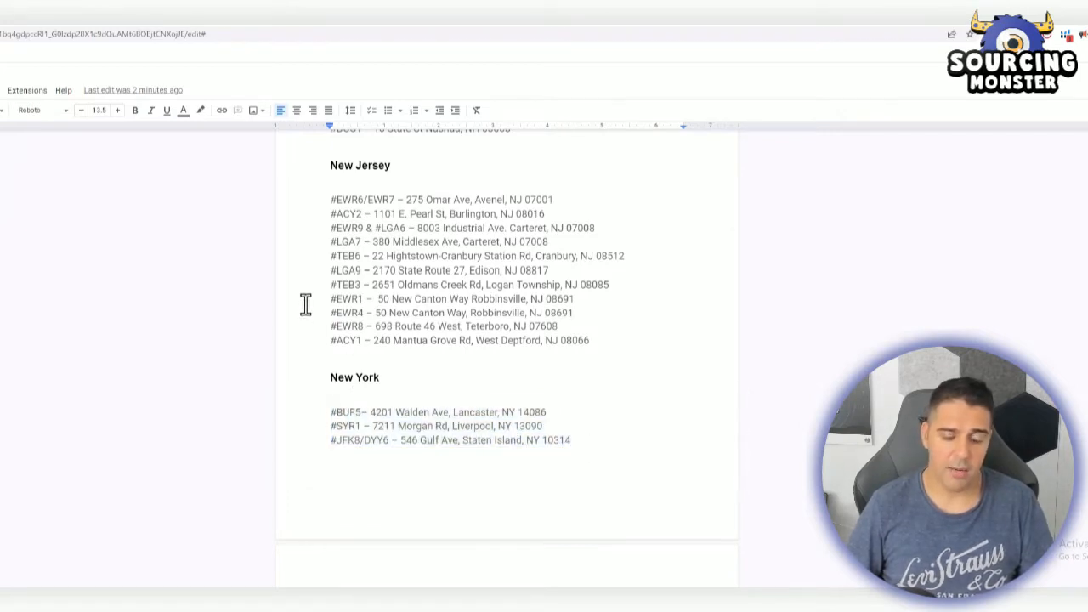
pyautogui.moveTo(331, 198); pyautogui.dragTo(590, 340)
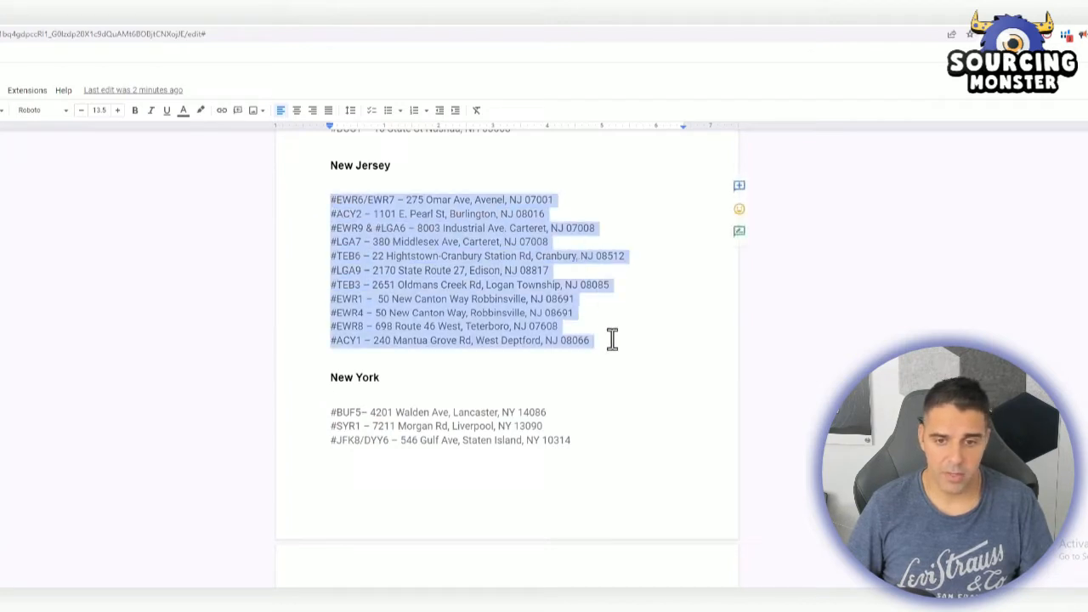
pyautogui.click(590, 340)
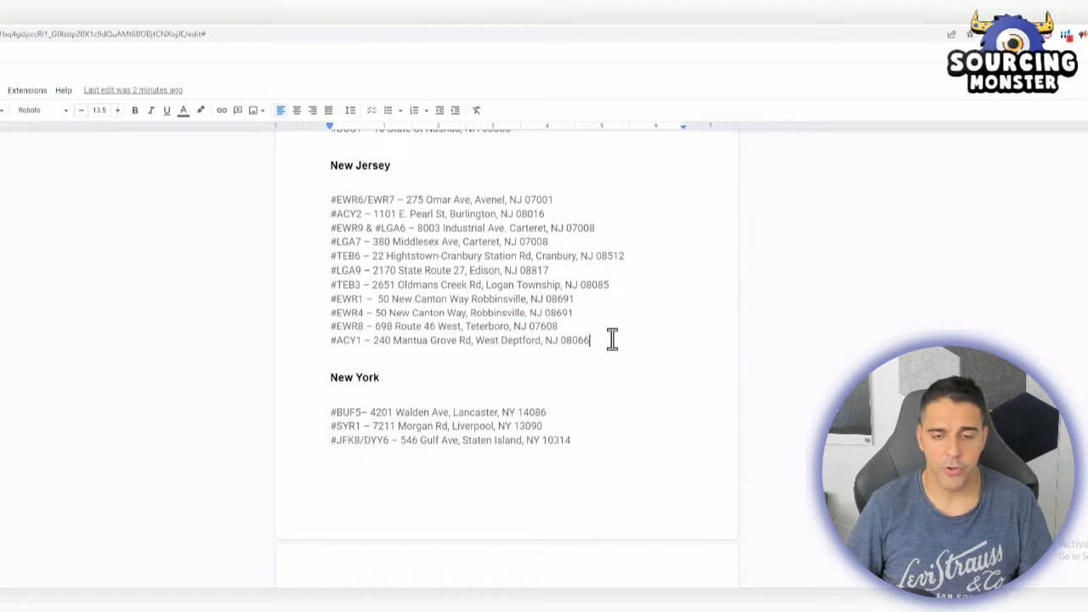
pyautogui.moveTo(427, 355)
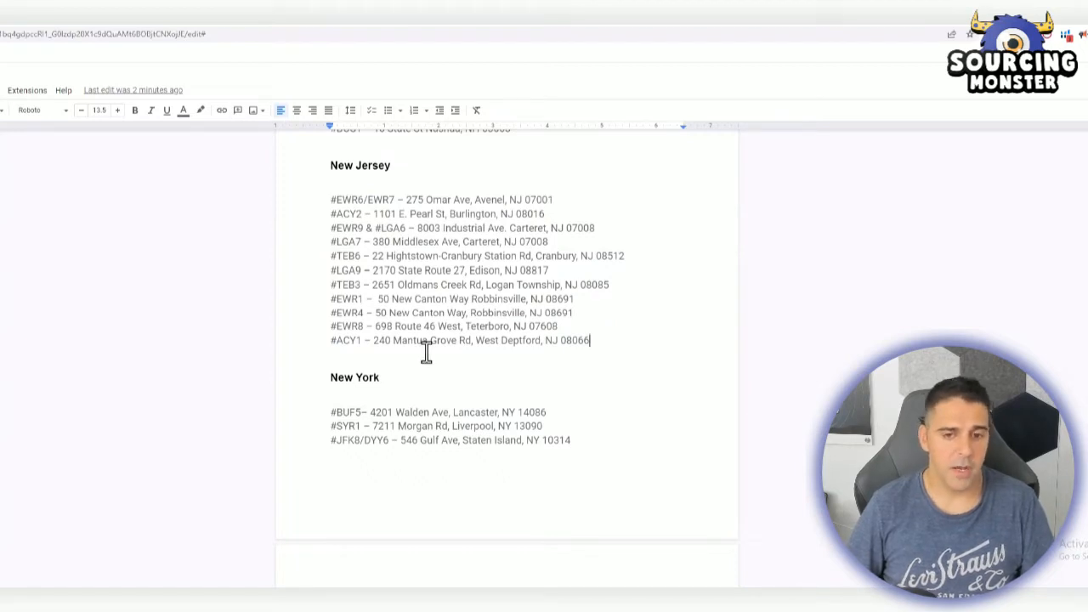
pyautogui.scroll(-3)
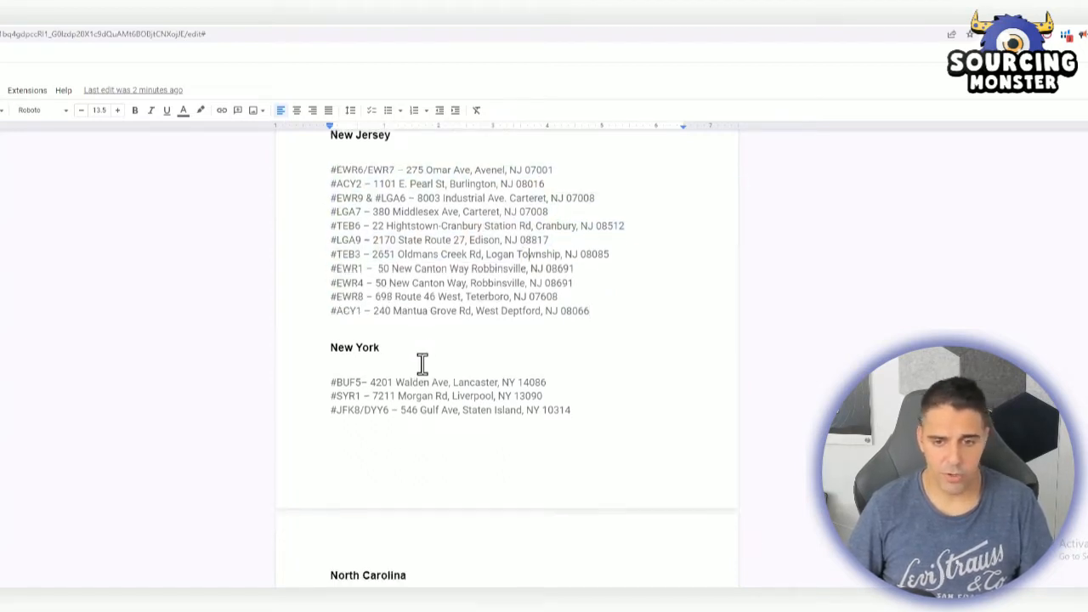
pyautogui.scroll(-3)
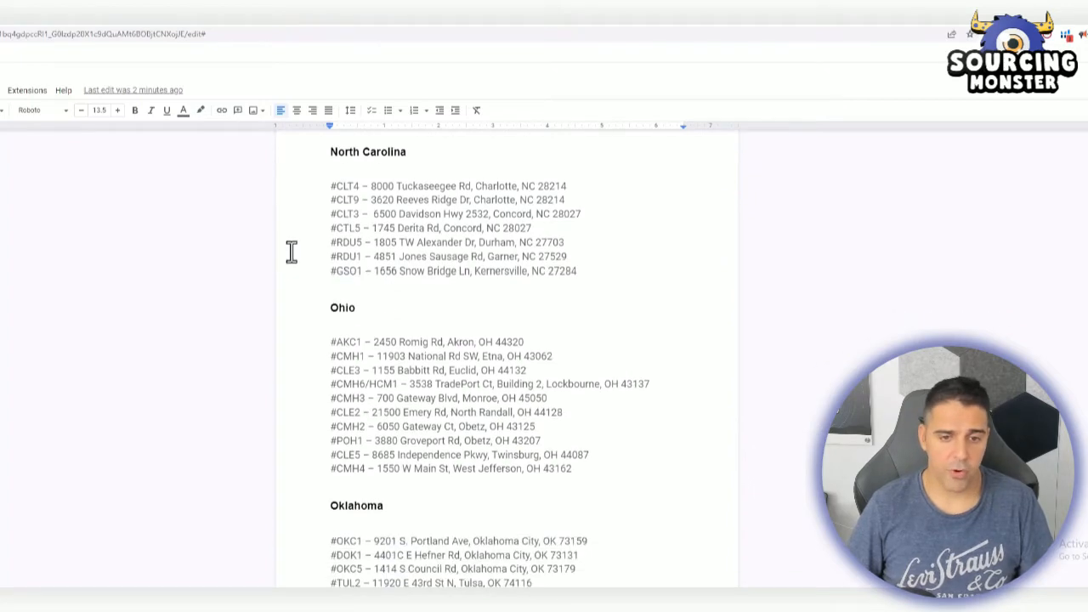
pyautogui.scroll(-3)
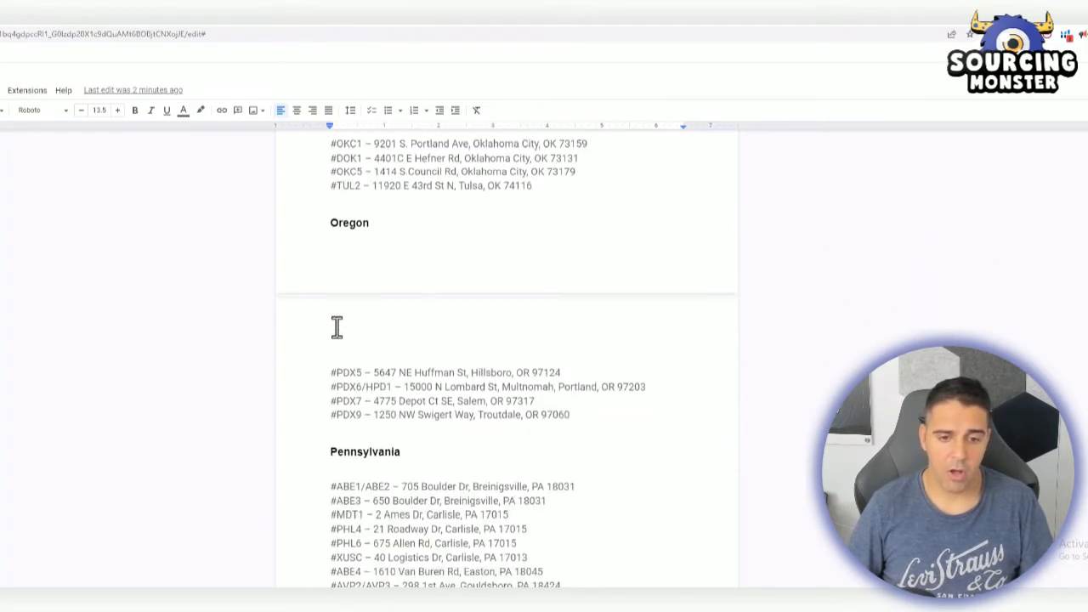
pyautogui.scroll(-3)
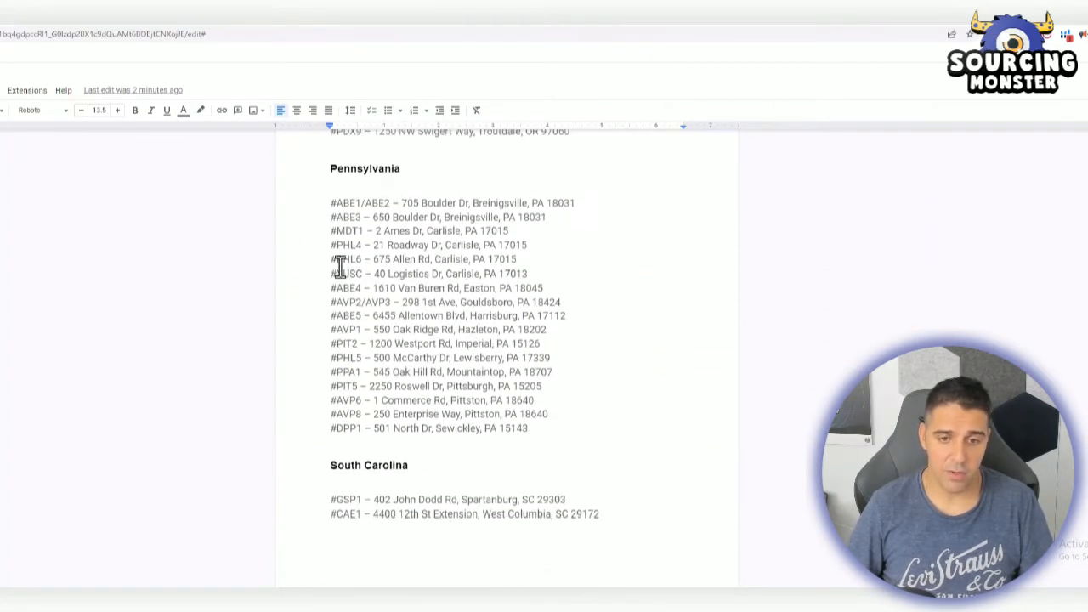
pyautogui.scroll(-3)
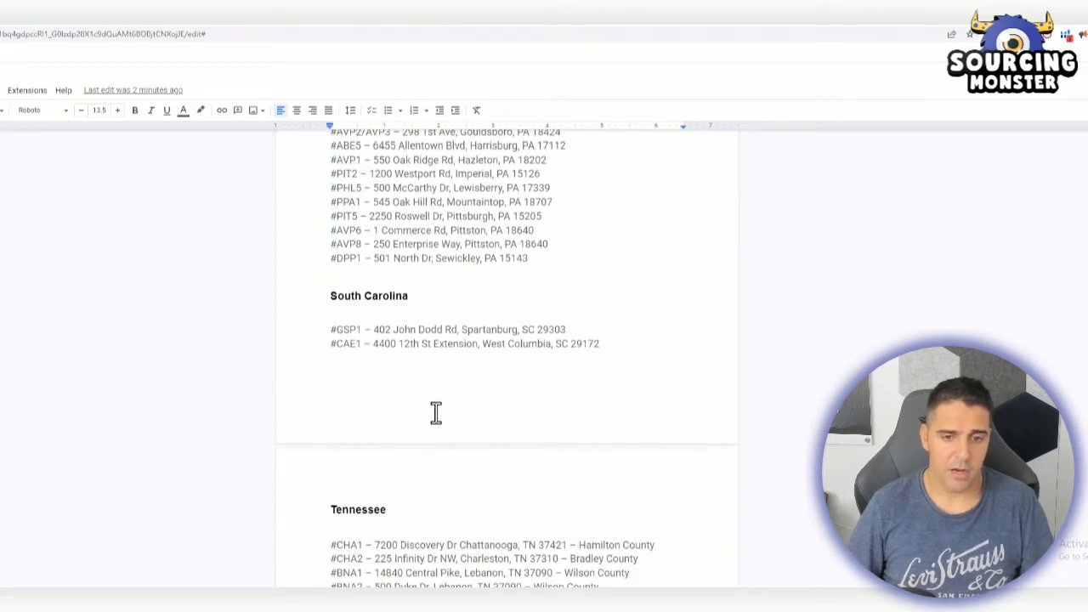
pyautogui.scroll(-3)
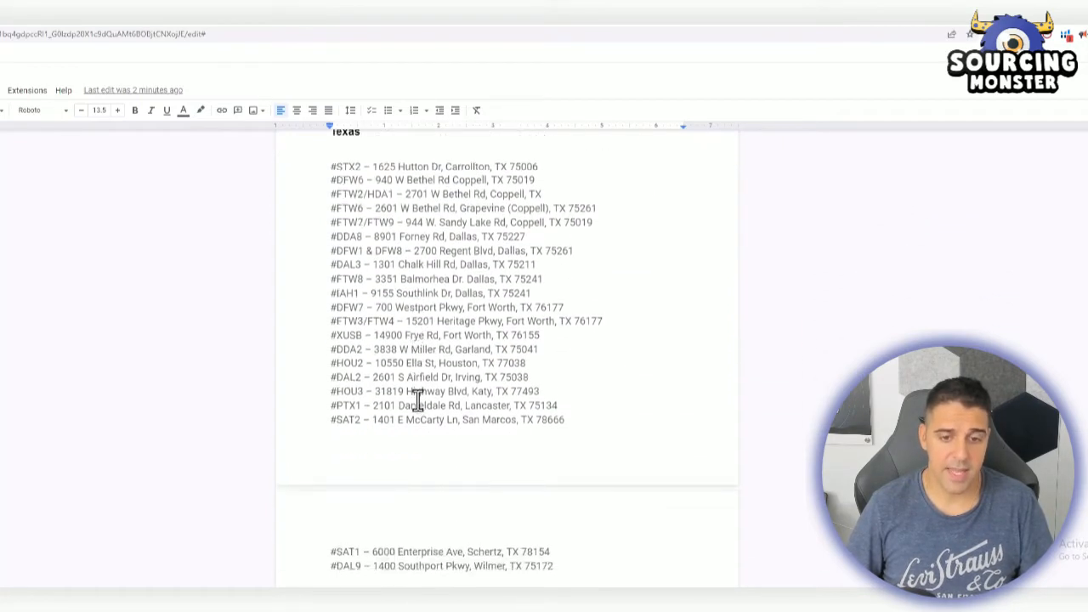
pyautogui.scroll(-3)
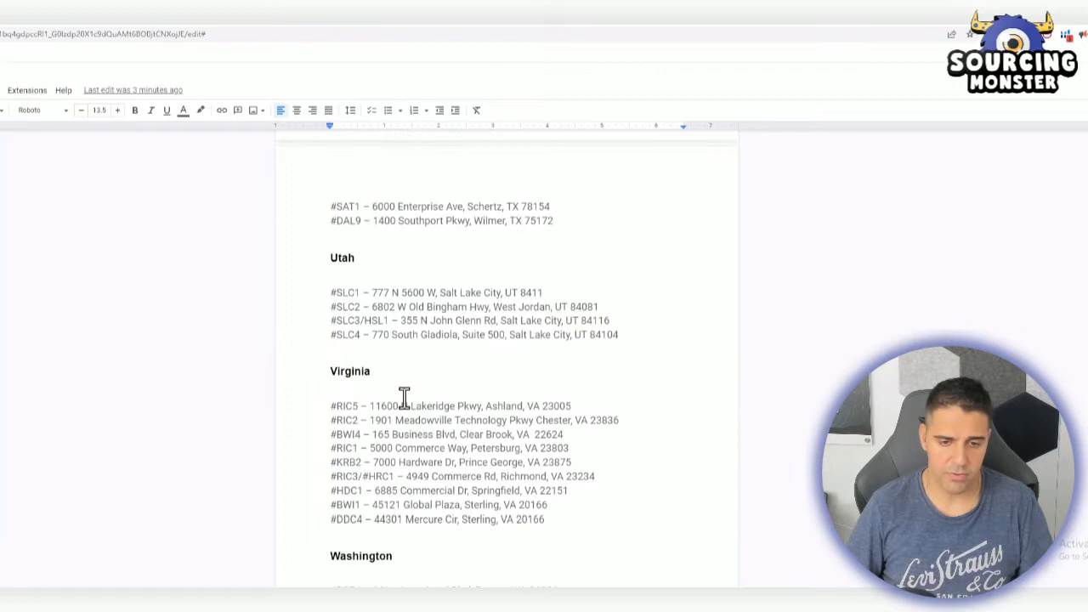
pyautogui.scroll(-3)
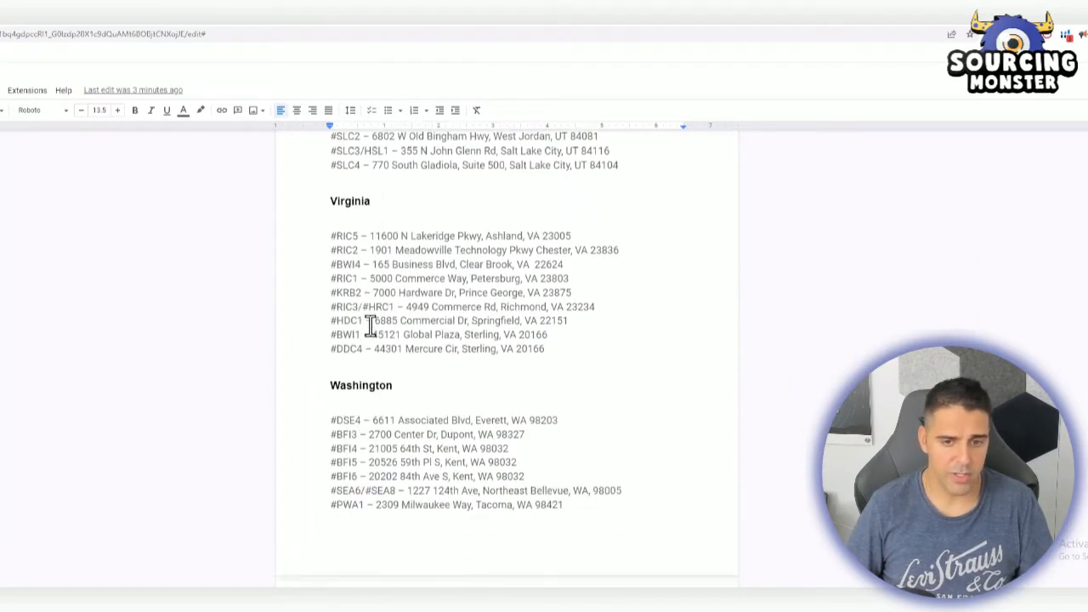
pyautogui.scroll(-3)
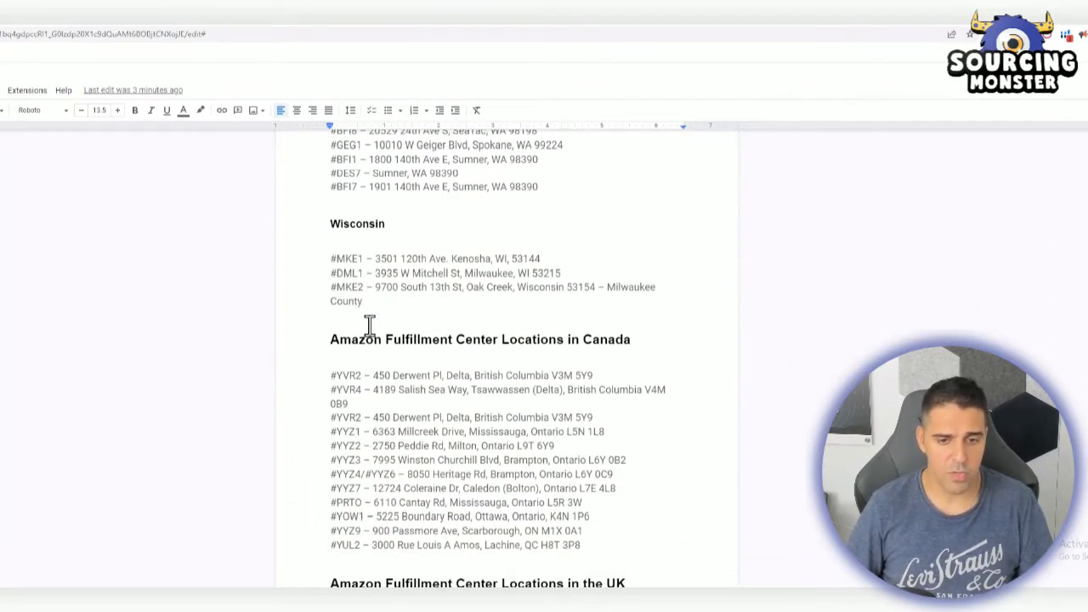
pyautogui.scroll(-3)
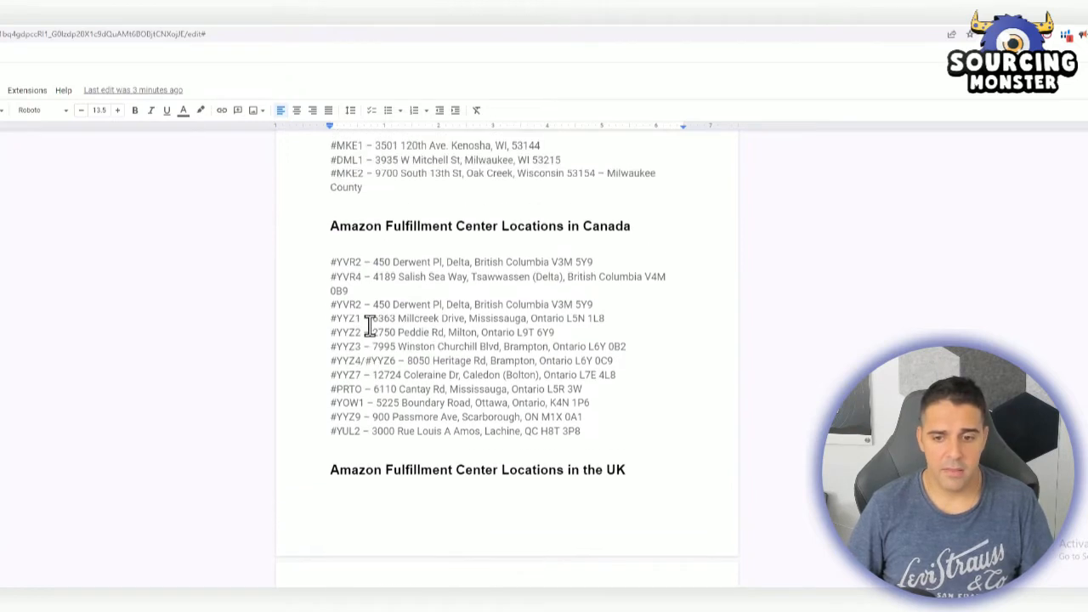
pyautogui.moveTo(440, 374)
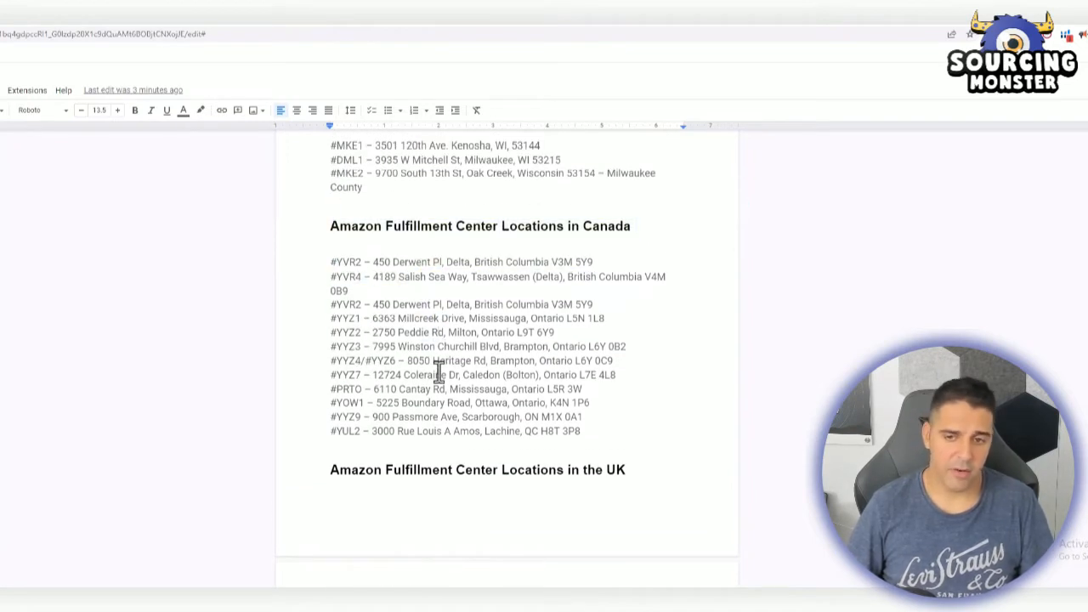
pyautogui.scroll(3)
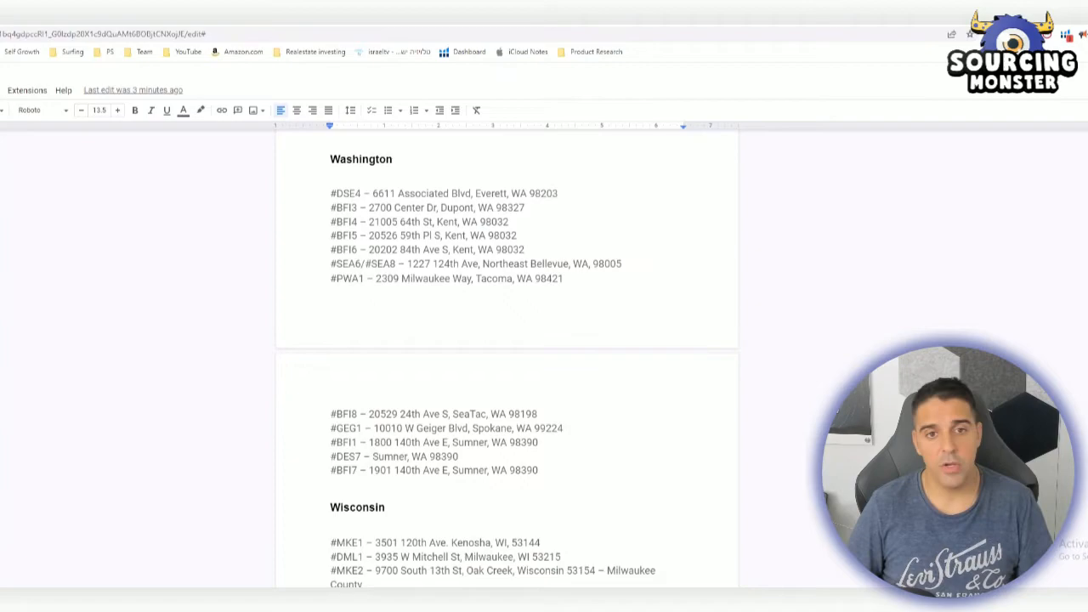
pyautogui.scroll(3)
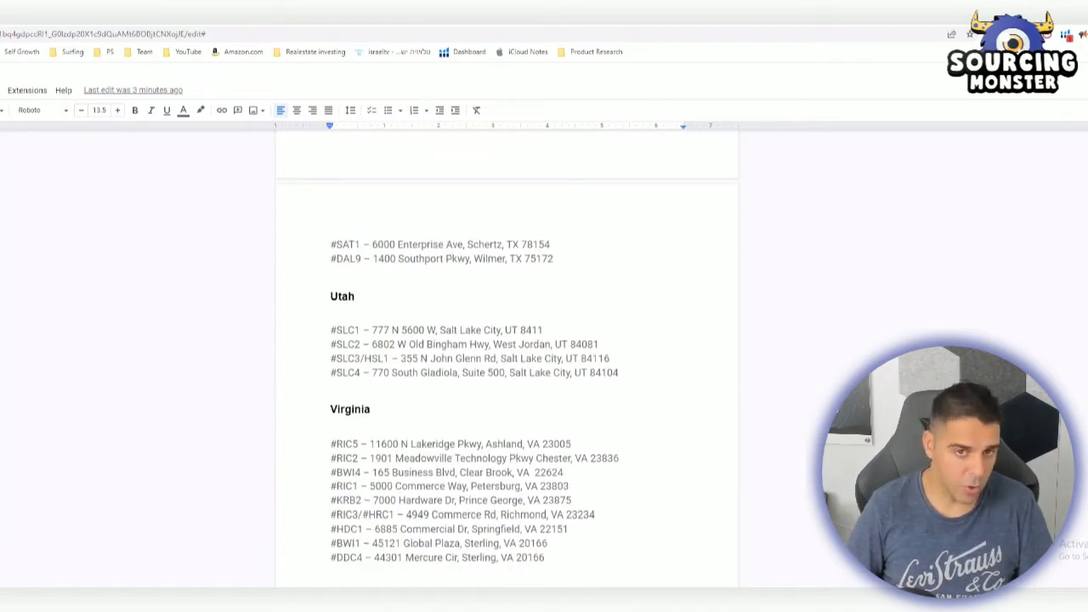
pyautogui.scroll(3)
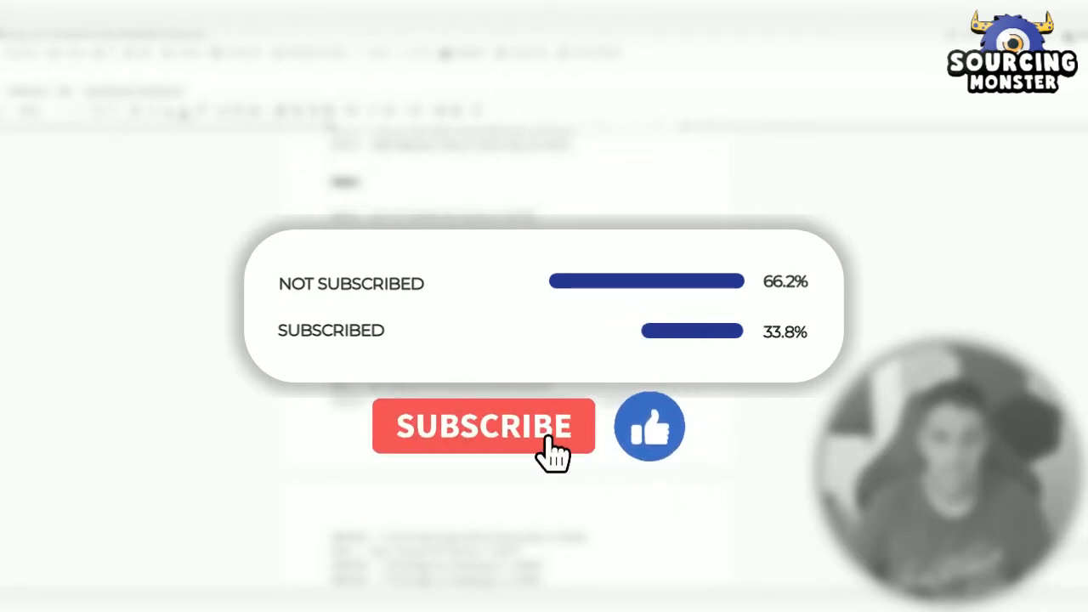
pyautogui.click(484, 426)
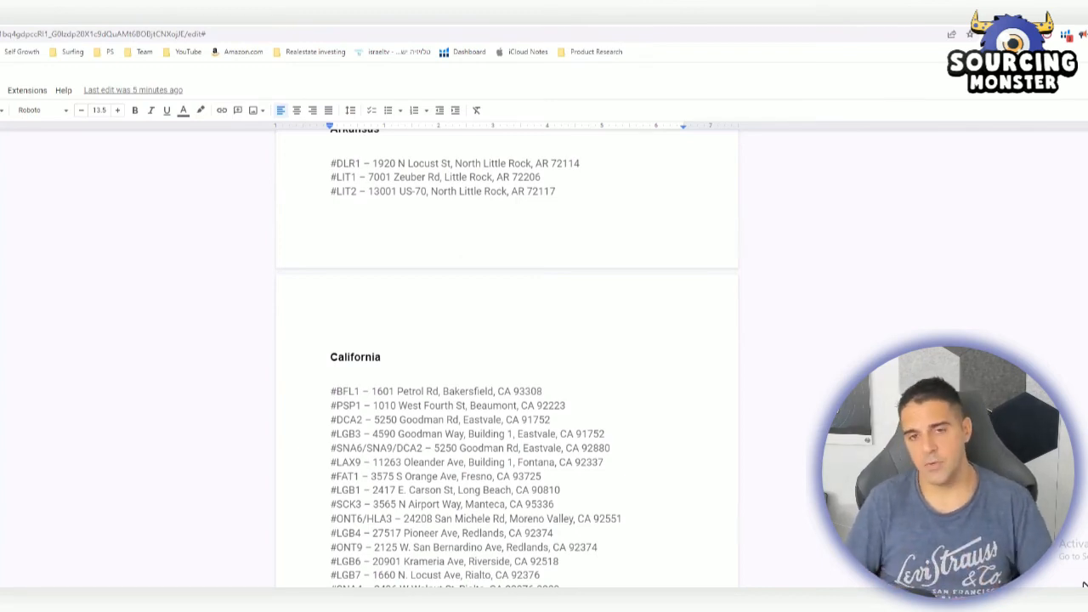
pyautogui.scroll(3)
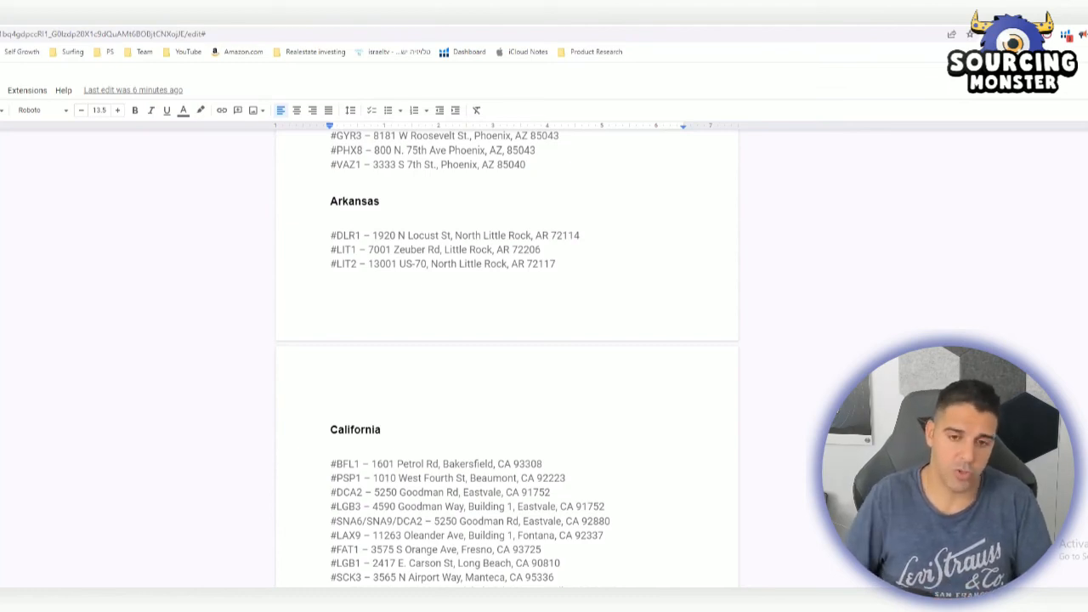
pyautogui.moveTo(476, 346)
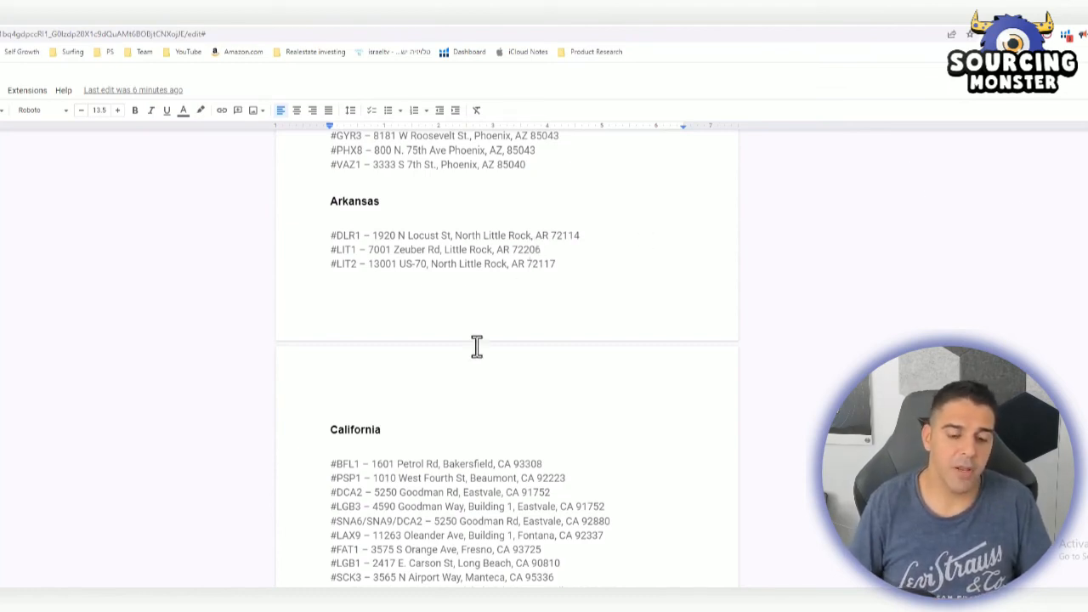